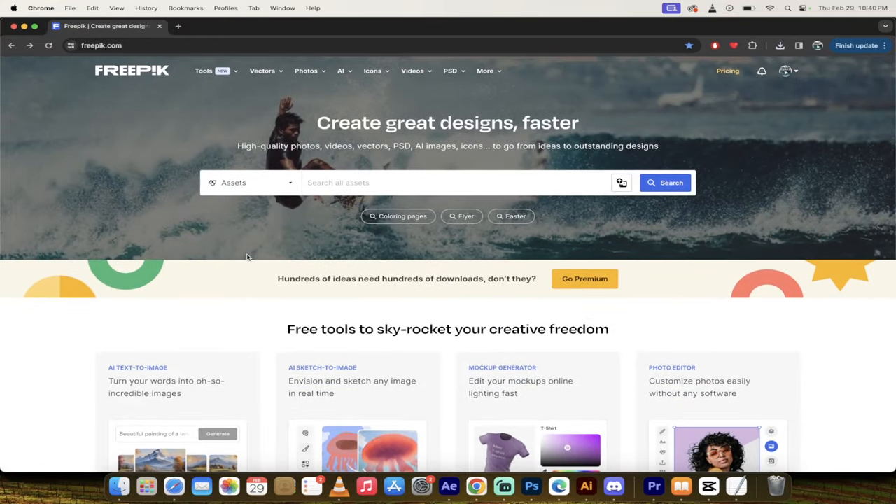
mouse_move(220, 147)
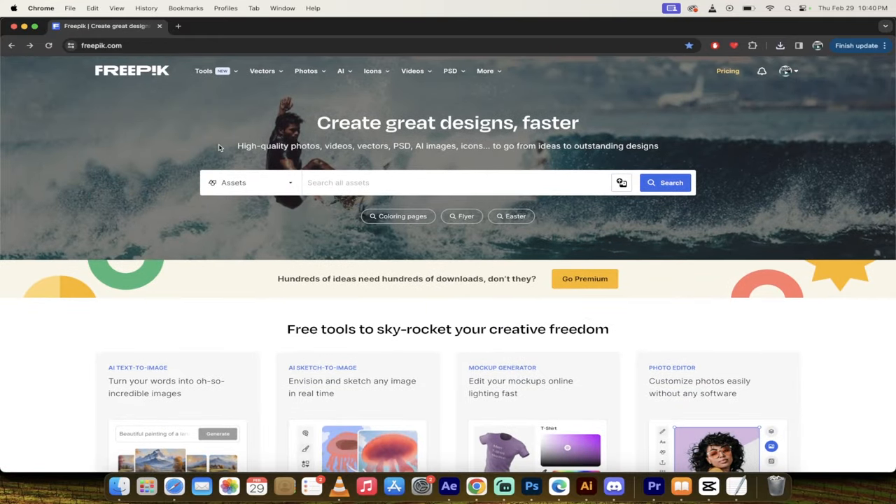
- Return to the Freepik homepage and reopen the Tools dropdown
click(204, 70)
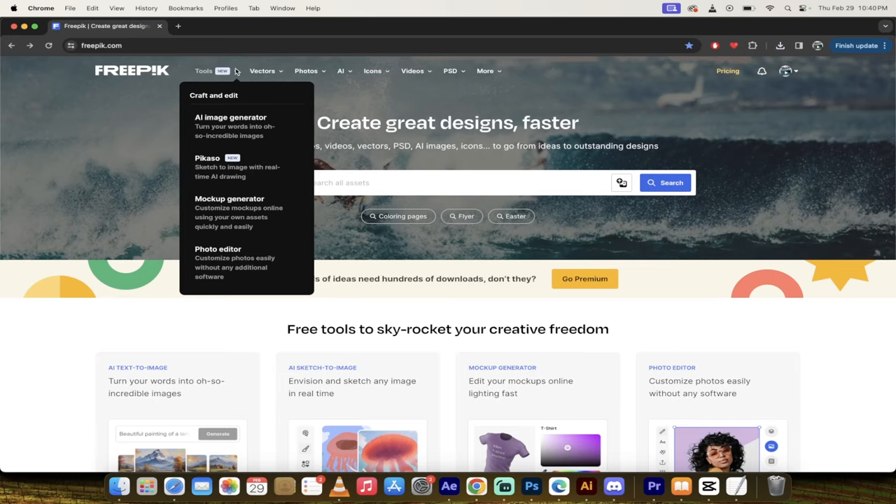
mouse_move(129, 105)
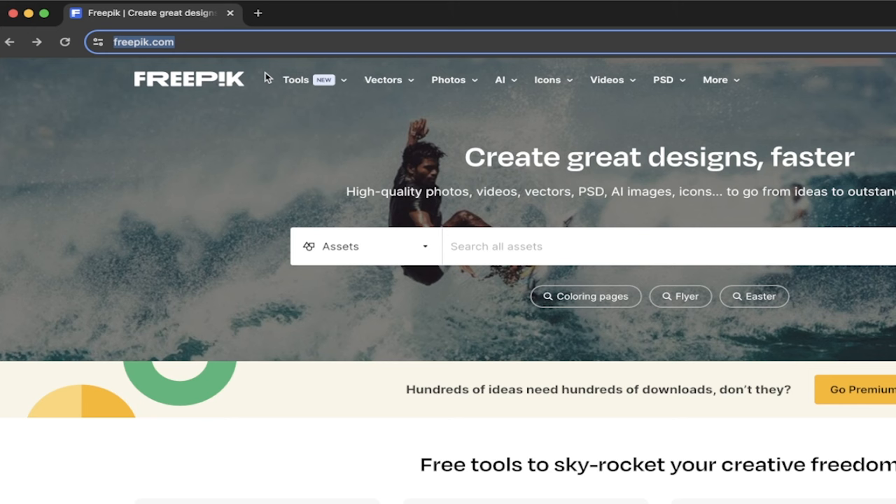
mouse_move(201, 132)
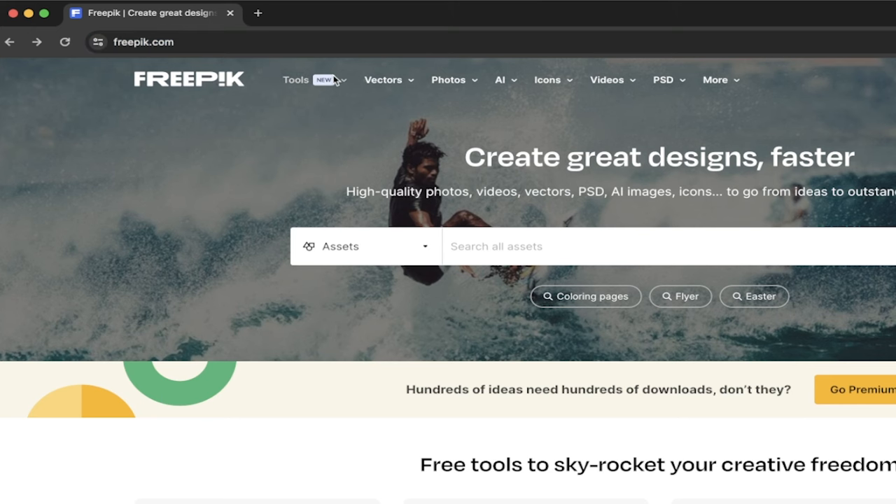
mouse_move(8, 66)
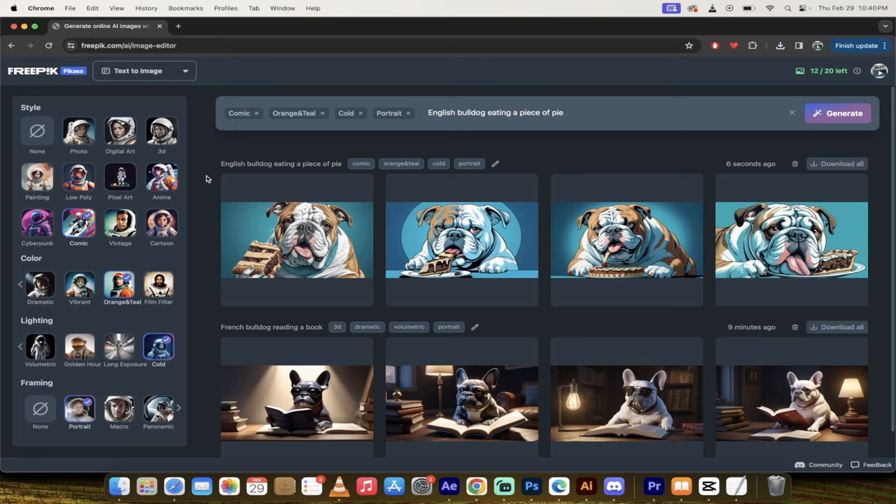
mouse_move(186, 69)
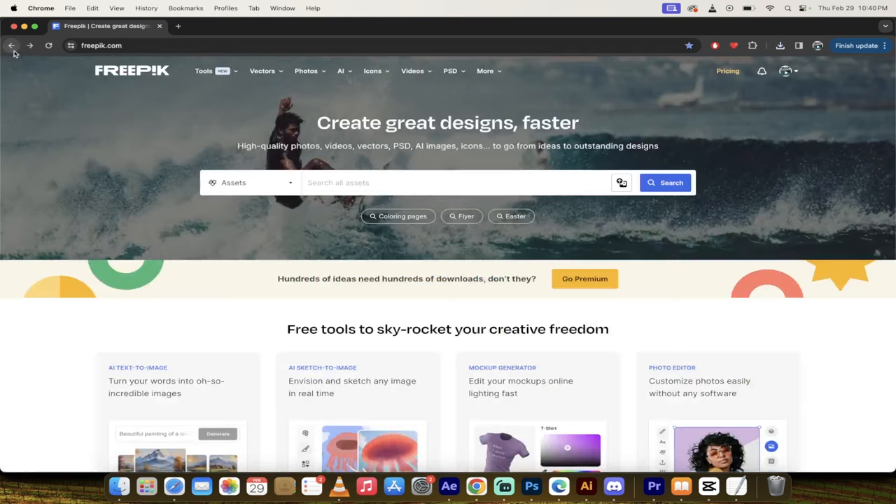
click(203, 71)
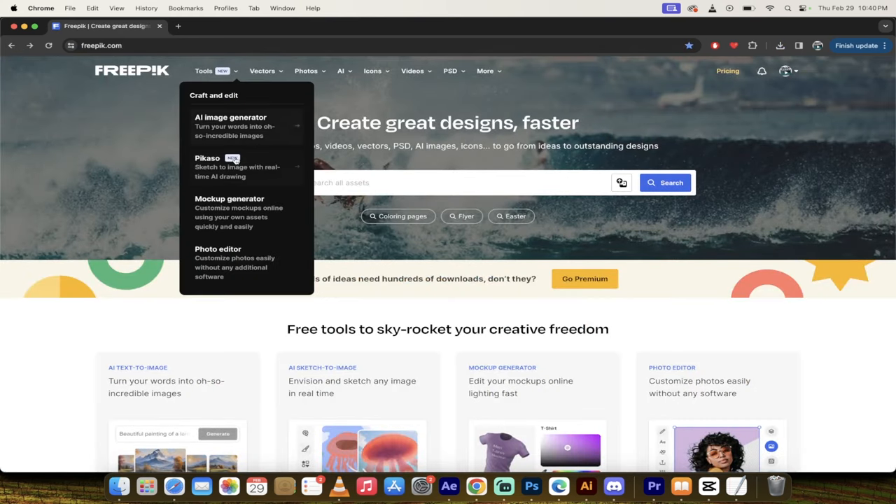
mouse_move(227, 126)
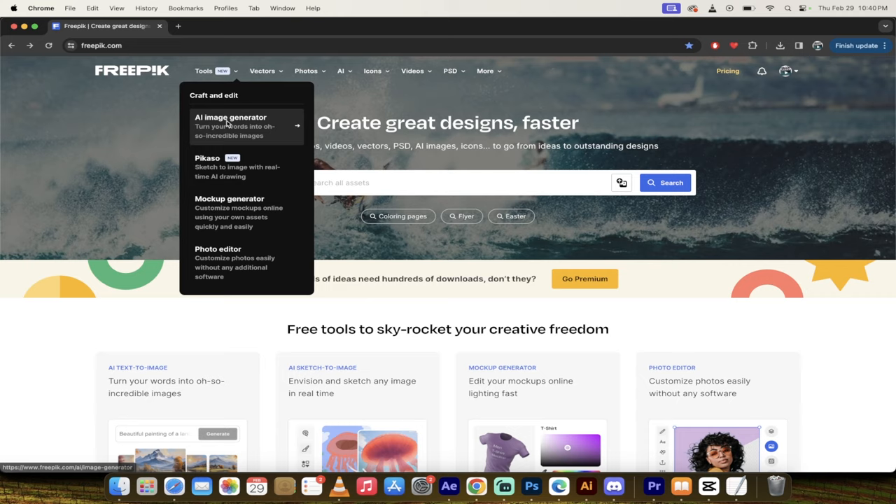
- Launch the AI image generator, showing the earlier English and French bulldog results
click(229, 117)
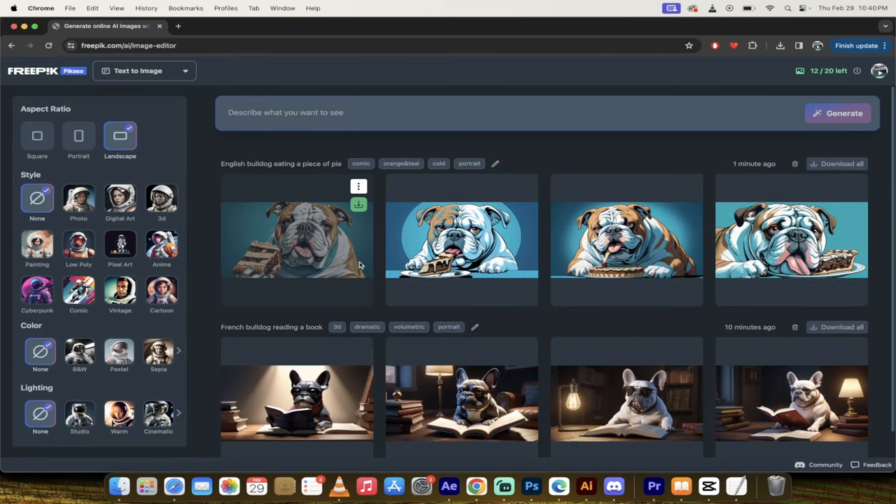
mouse_move(839, 69)
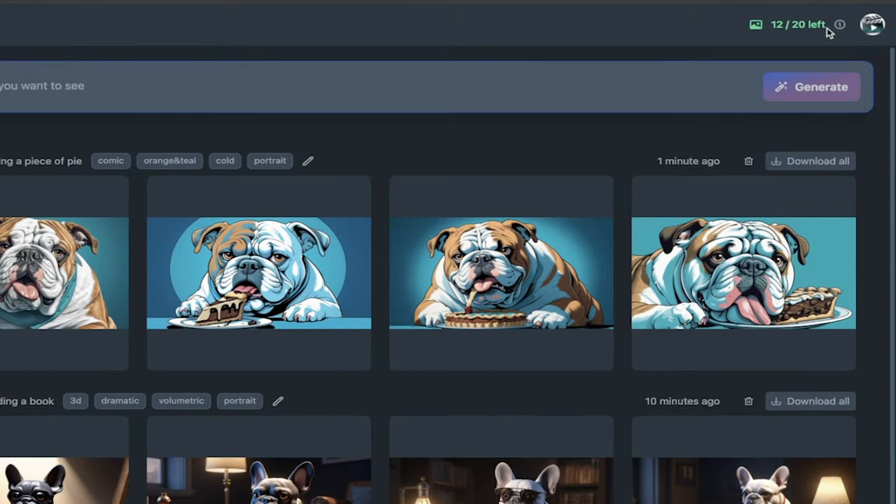
mouse_move(830, 29)
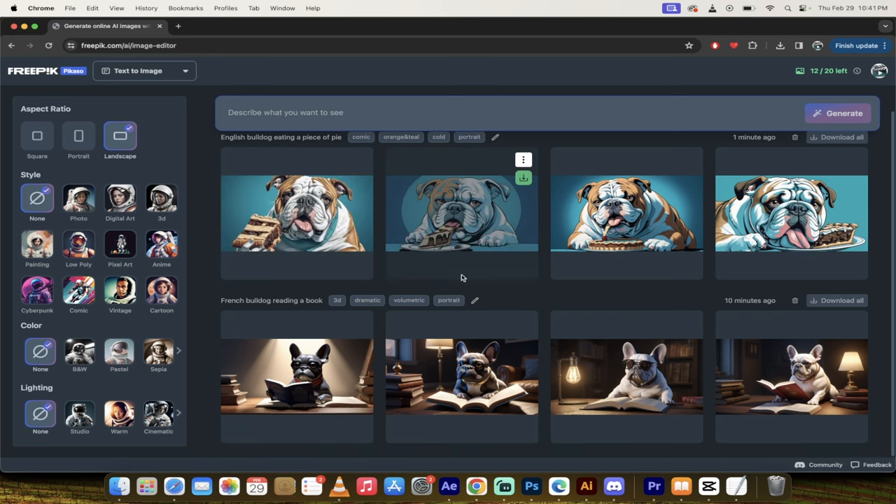
mouse_move(618, 388)
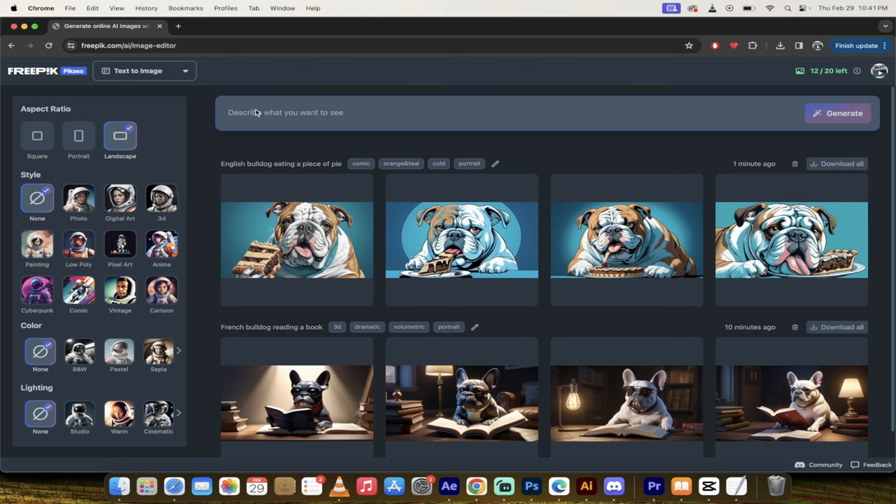
- Enter 'labrador smiling at his mom' with Cartoon, Pastel, Golden Hour and Portrait tags
text(labrador smiling at his mom)
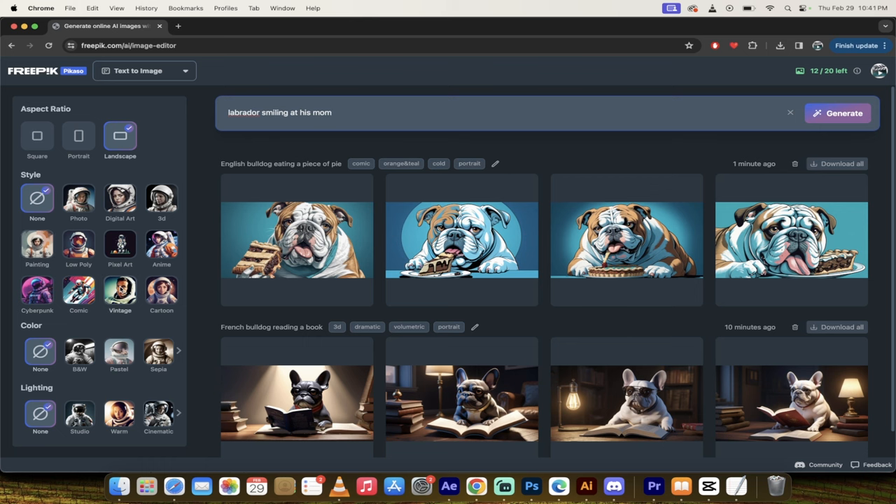
click(161, 291)
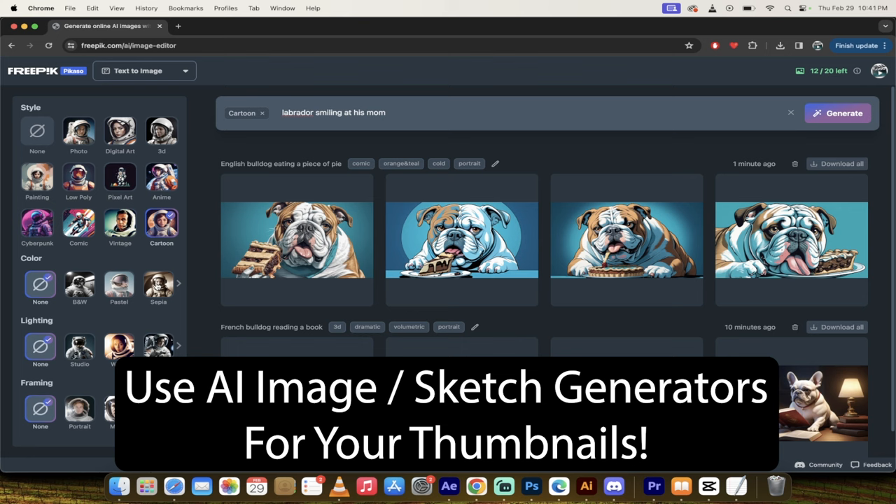
click(119, 284)
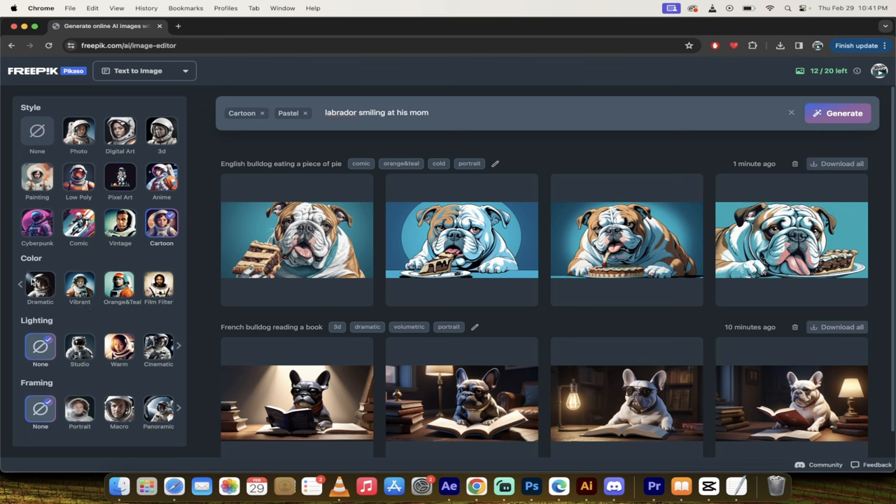
mouse_move(118, 348)
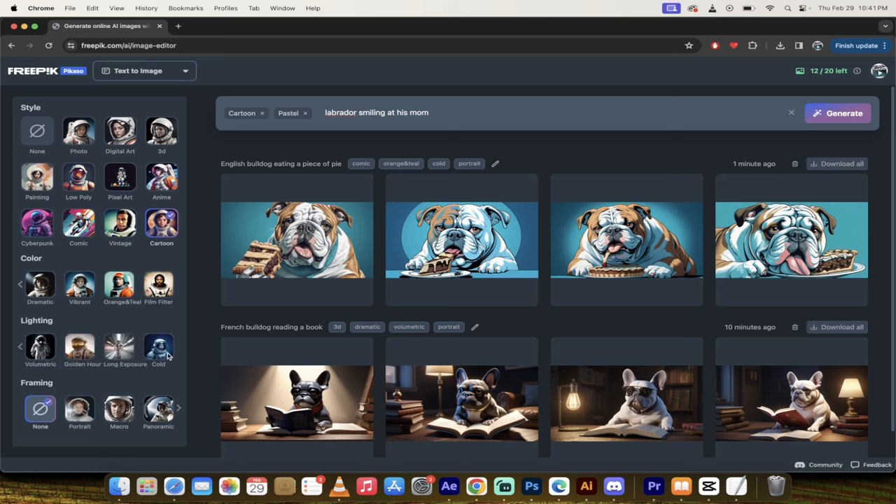
click(79, 348)
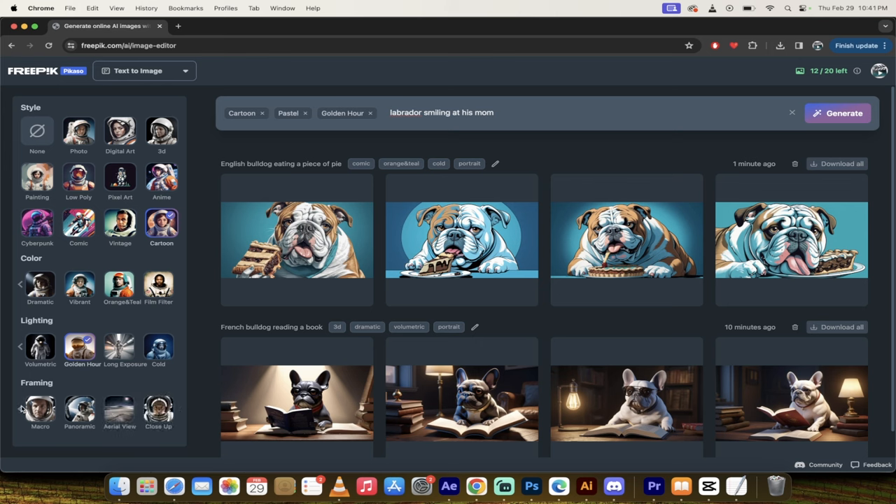
click(79, 409)
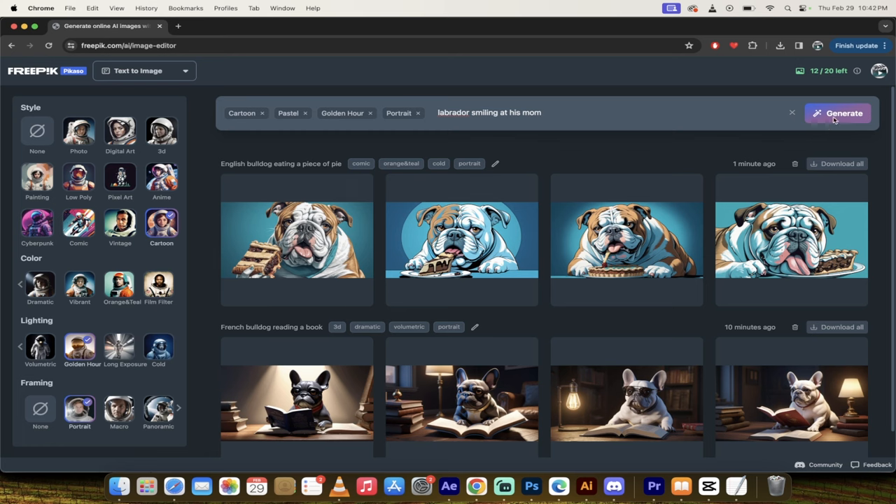
- Generate four cartoon labrador images and close the enlarged preview
click(842, 113)
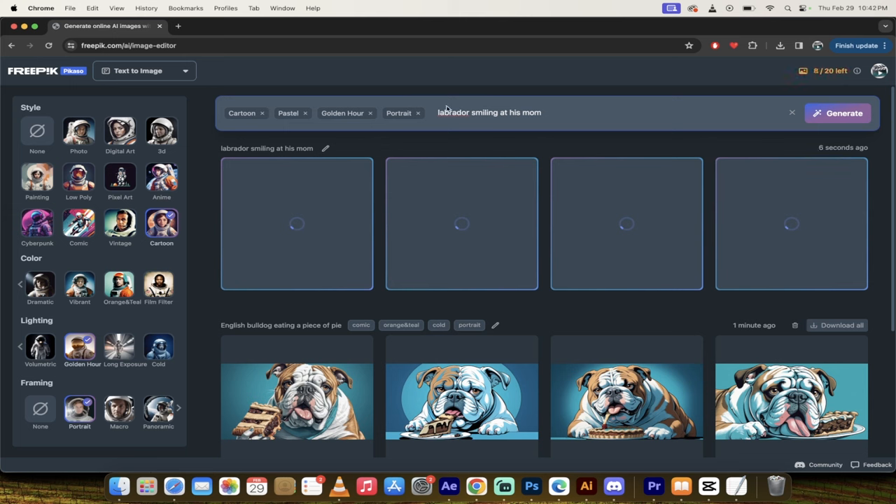
mouse_move(210, 170)
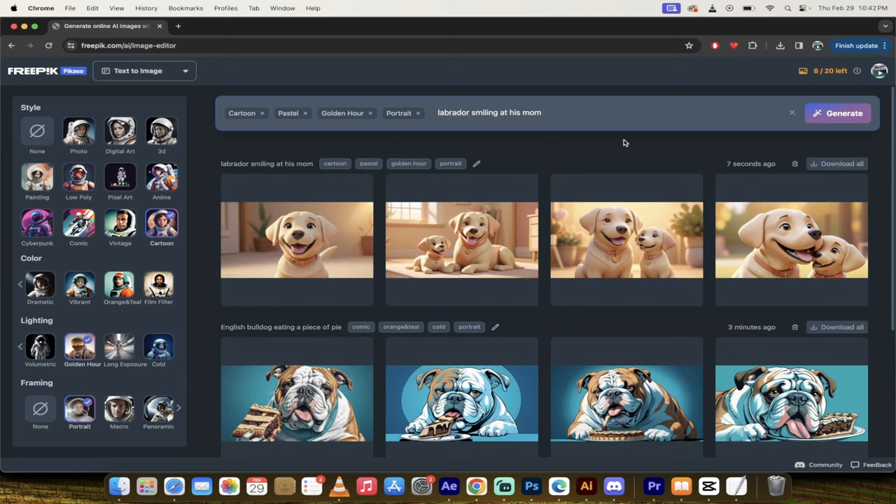
mouse_move(333, 170)
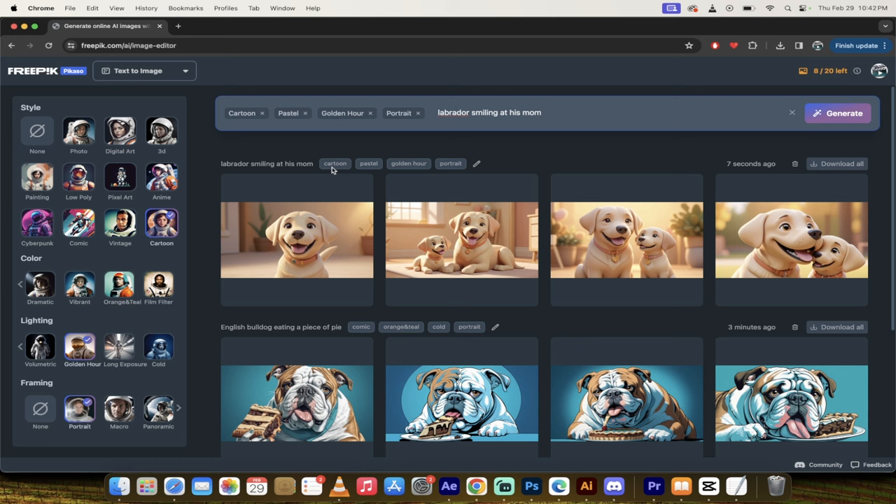
mouse_move(415, 166)
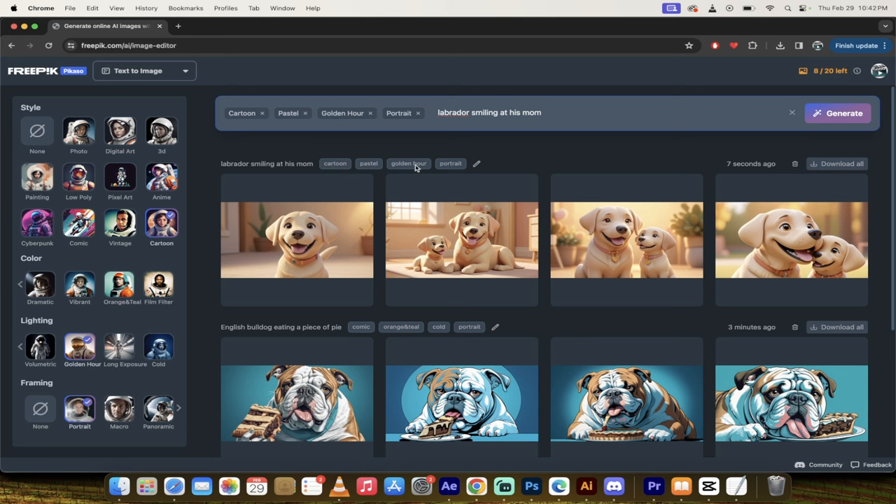
mouse_move(654, 244)
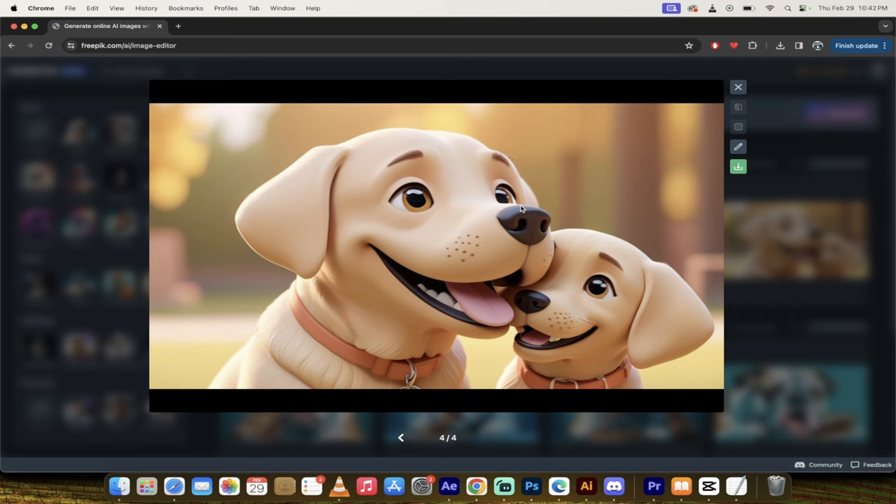
mouse_move(808, 251)
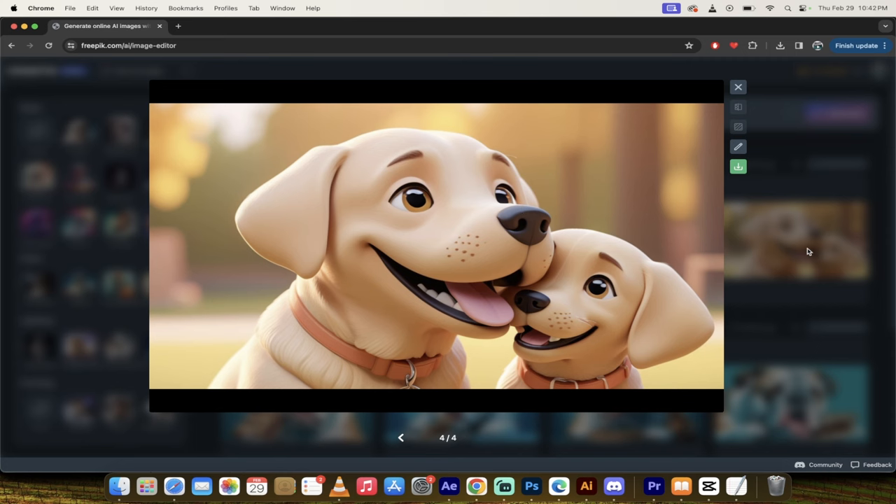
click(738, 87)
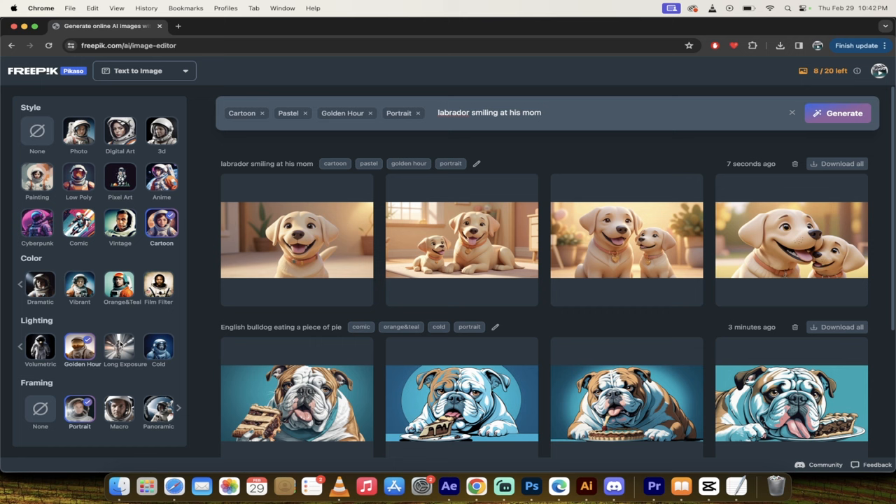
mouse_move(836, 142)
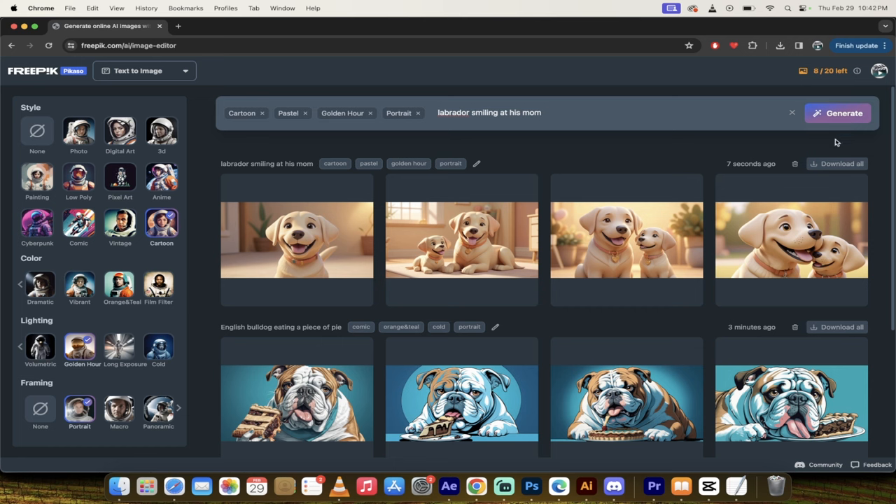
mouse_move(320, 145)
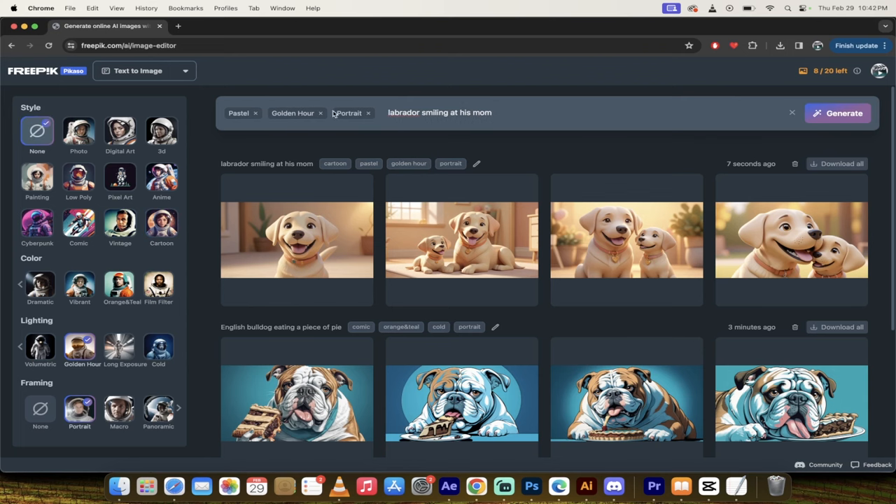
- Generate realistic labrador-with-woman photos without Cartoon style and preview the third one
click(839, 113)
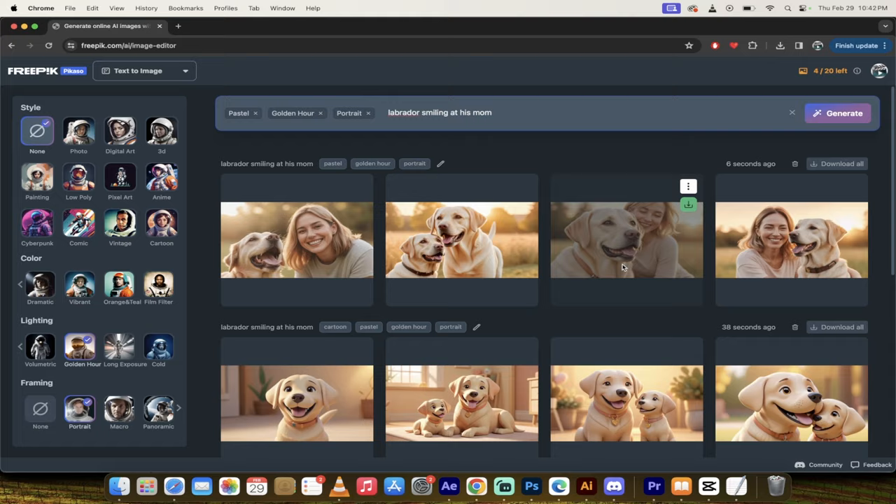
click(625, 239)
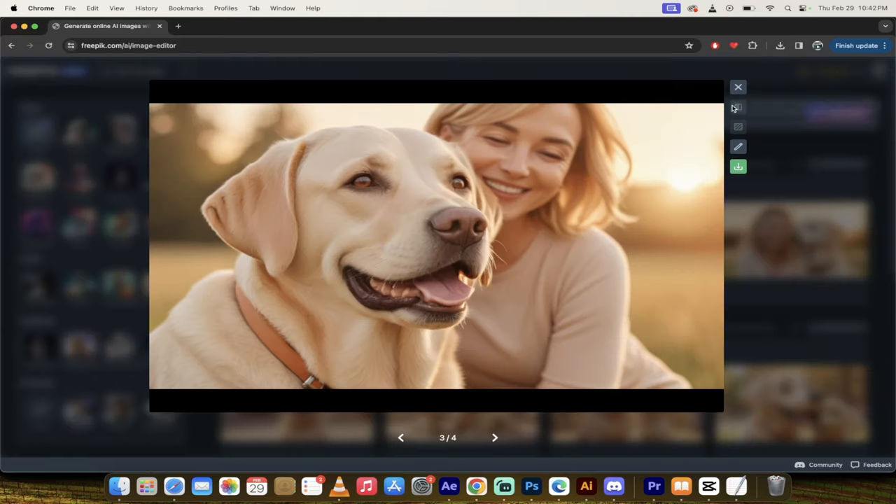
click(738, 87)
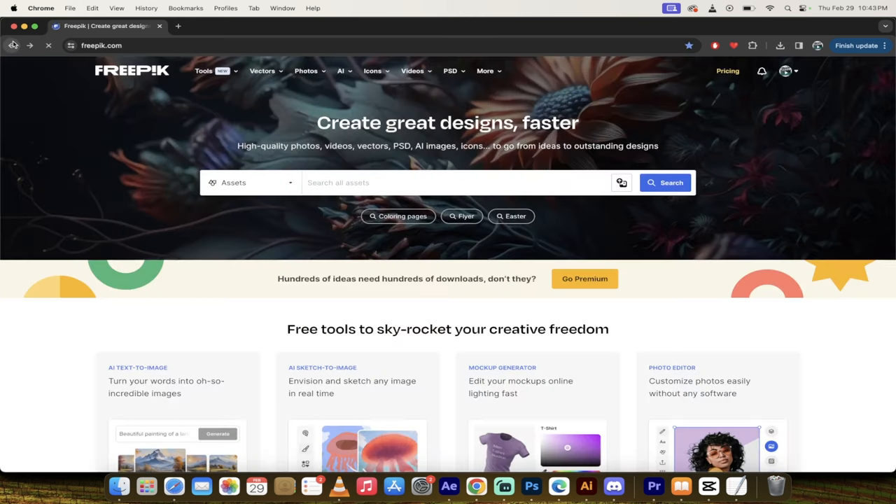
- Launch Pikaso sketch-to-image from the Tools menu, showing the jellyfish sketch
click(203, 71)
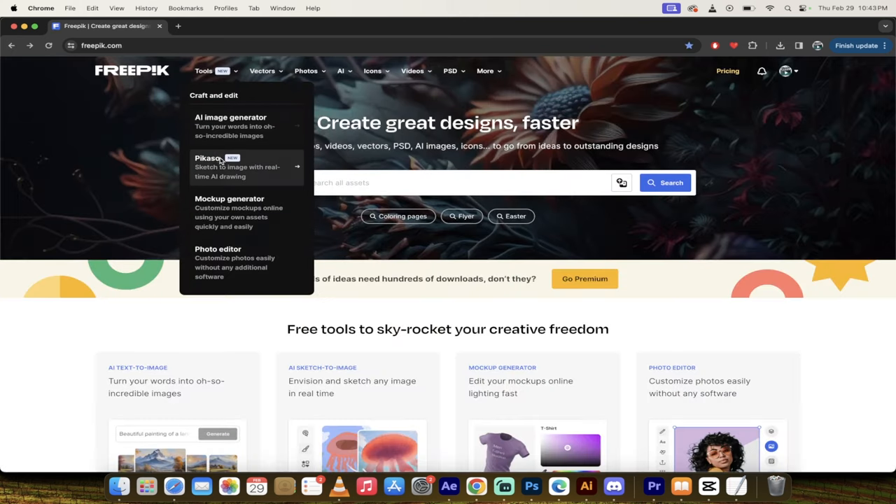
click(207, 158)
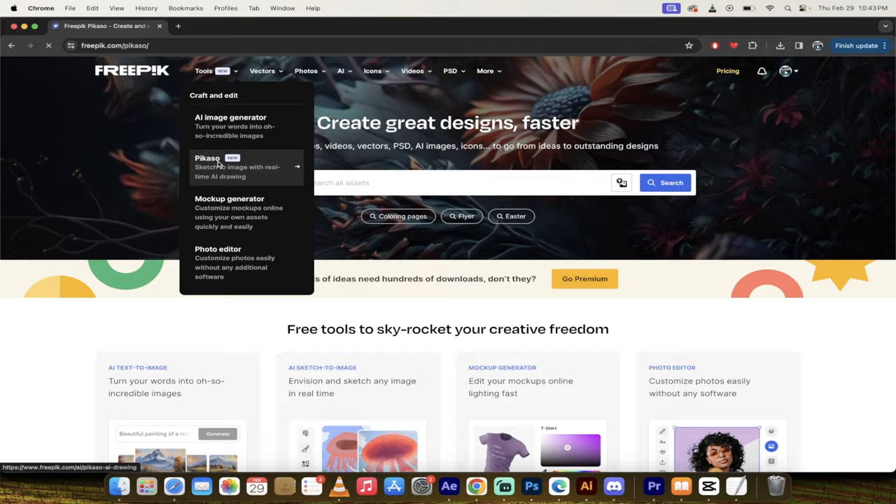
click(207, 158)
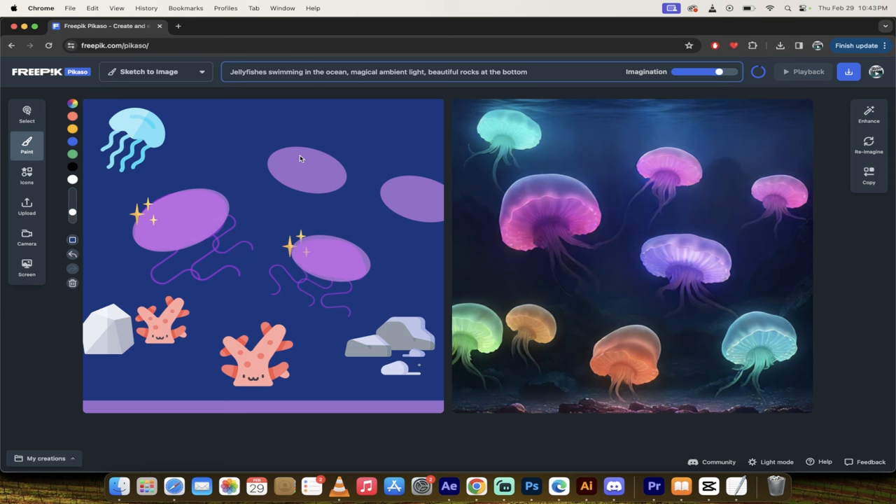
mouse_move(349, 96)
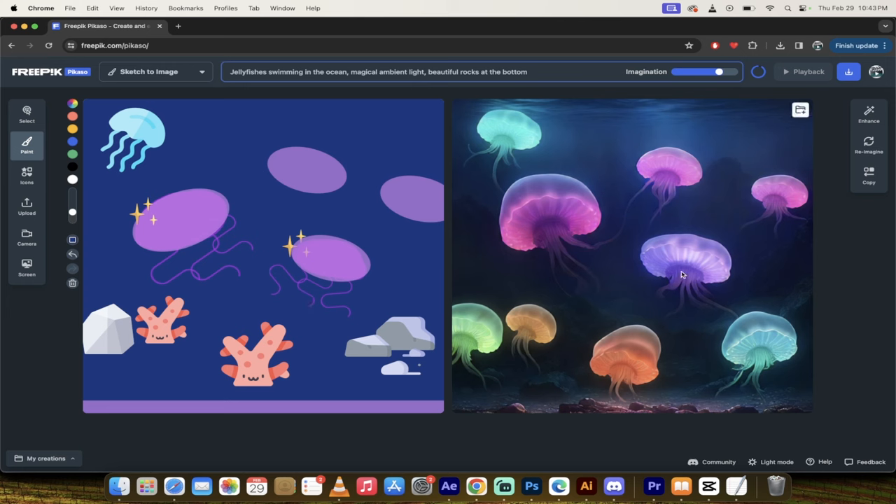
mouse_move(496, 260)
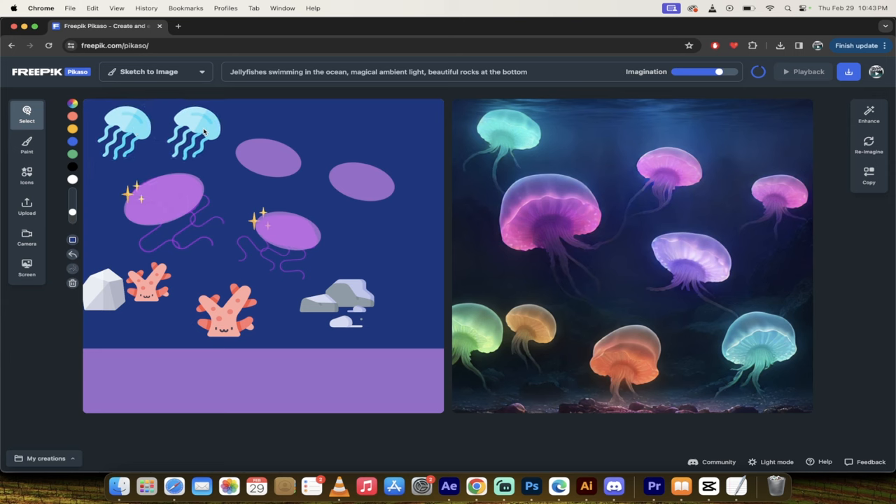
- Select the copied jellyfish, the new top-right purple oval, then the gray rocks
click(200, 133)
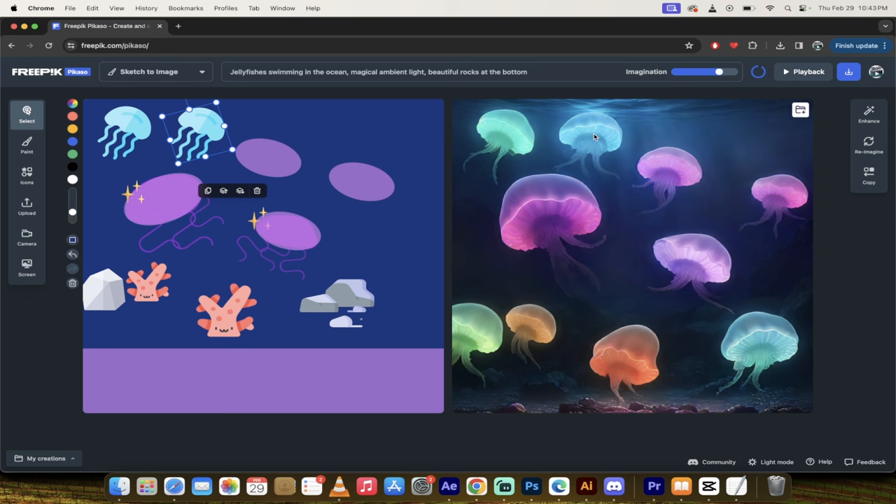
mouse_move(279, 164)
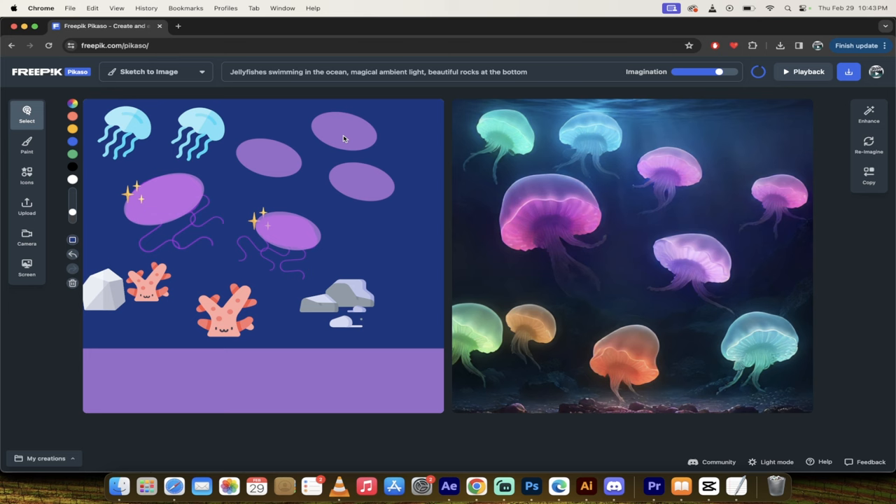
click(345, 138)
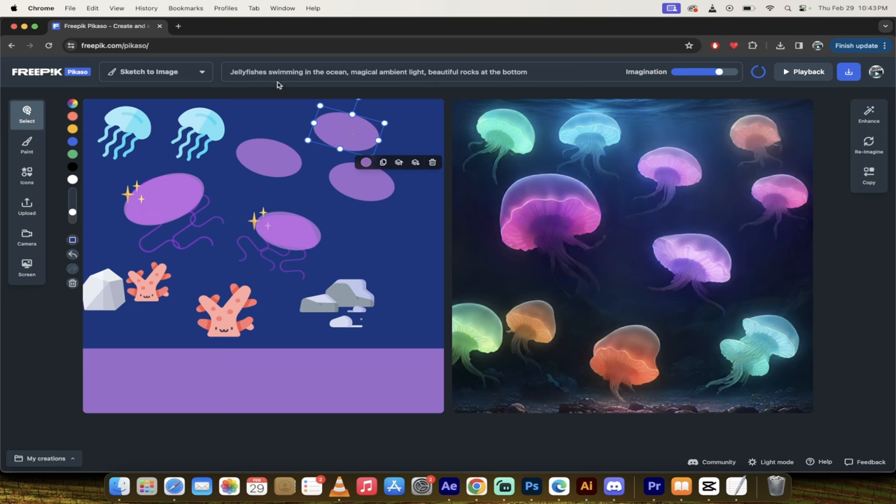
mouse_move(720, 71)
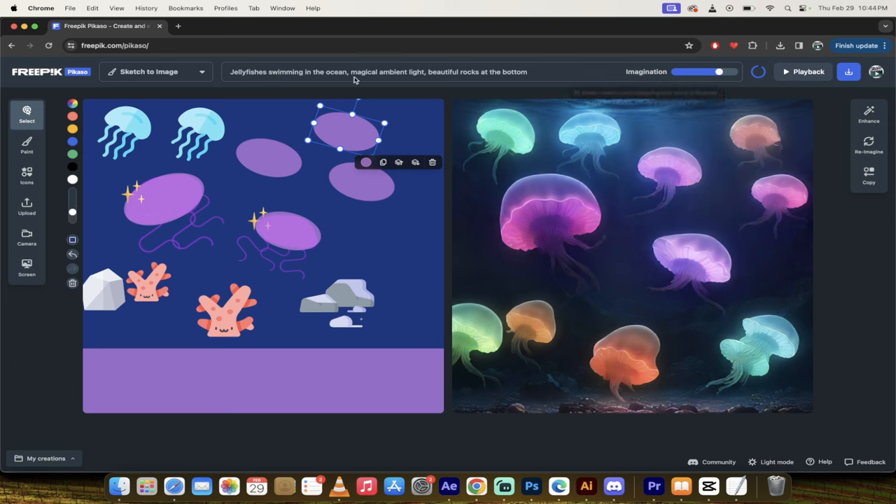
mouse_move(537, 72)
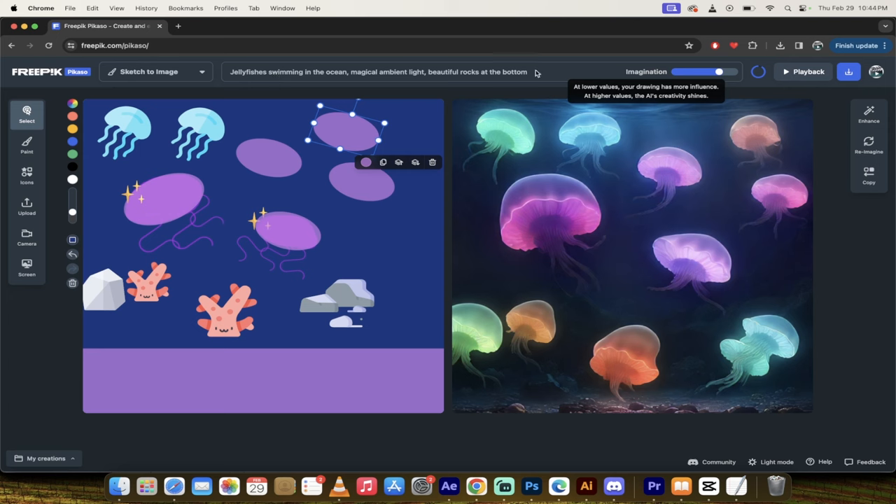
mouse_move(379, 349)
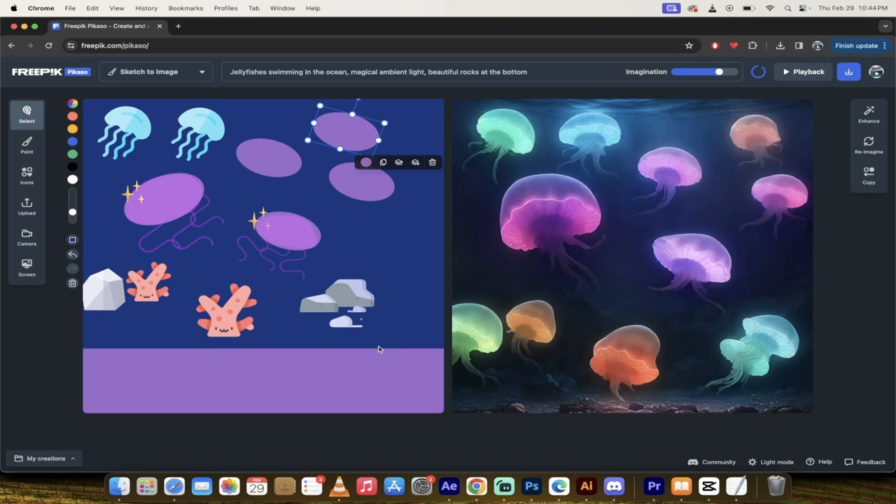
click(226, 312)
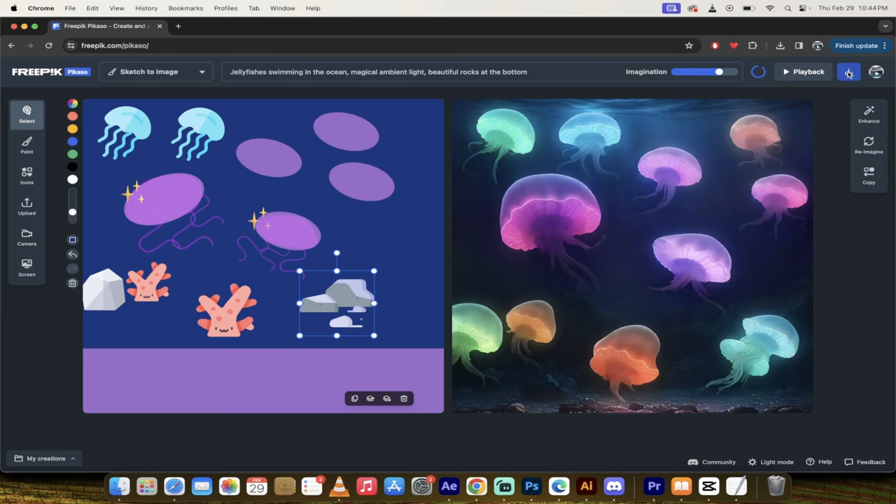
- Download the final jellyfish render and return to the Freepik homepage
click(848, 72)
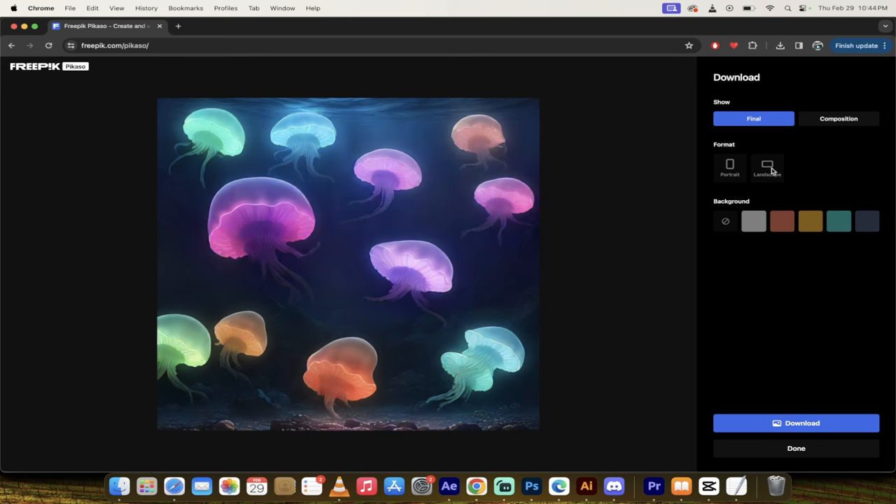
mouse_move(790, 404)
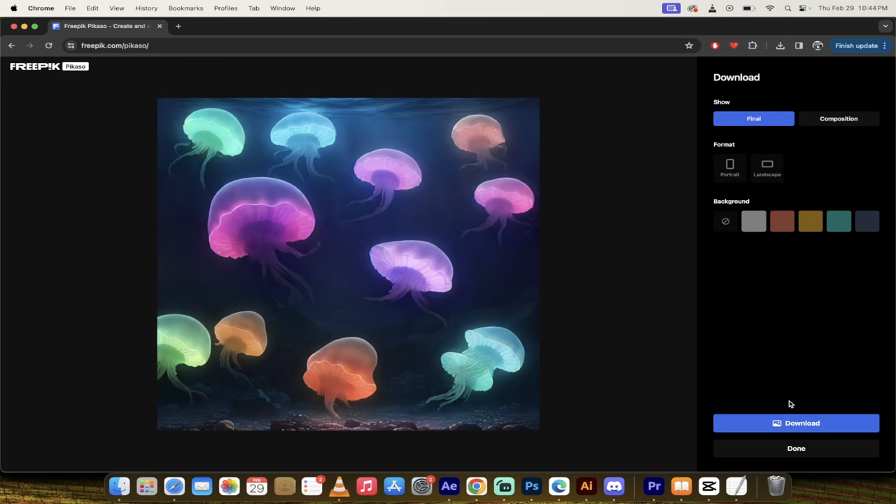
click(802, 46)
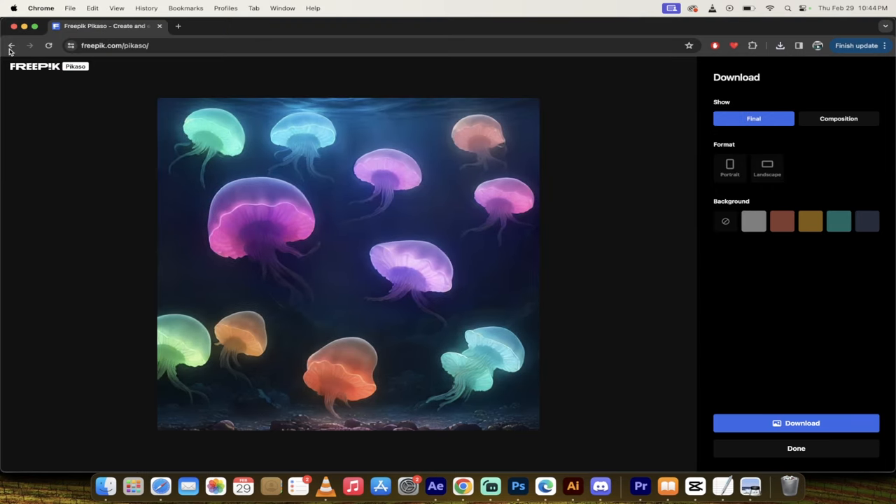
click(12, 47)
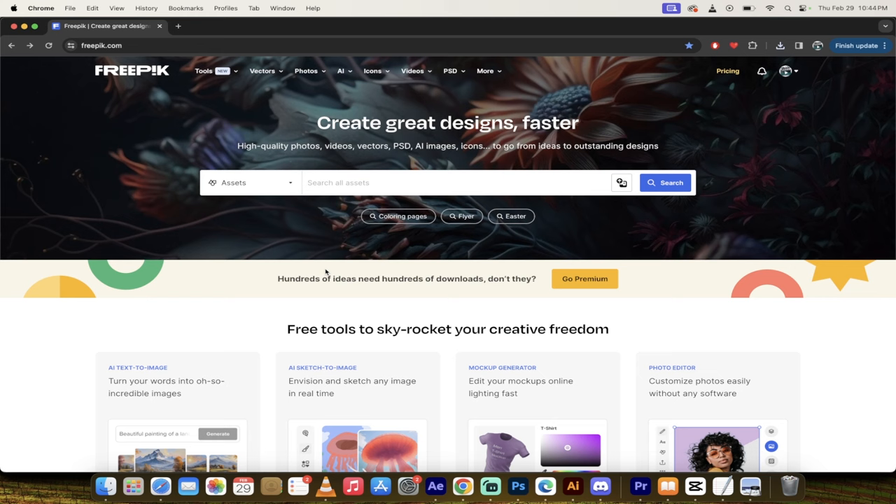